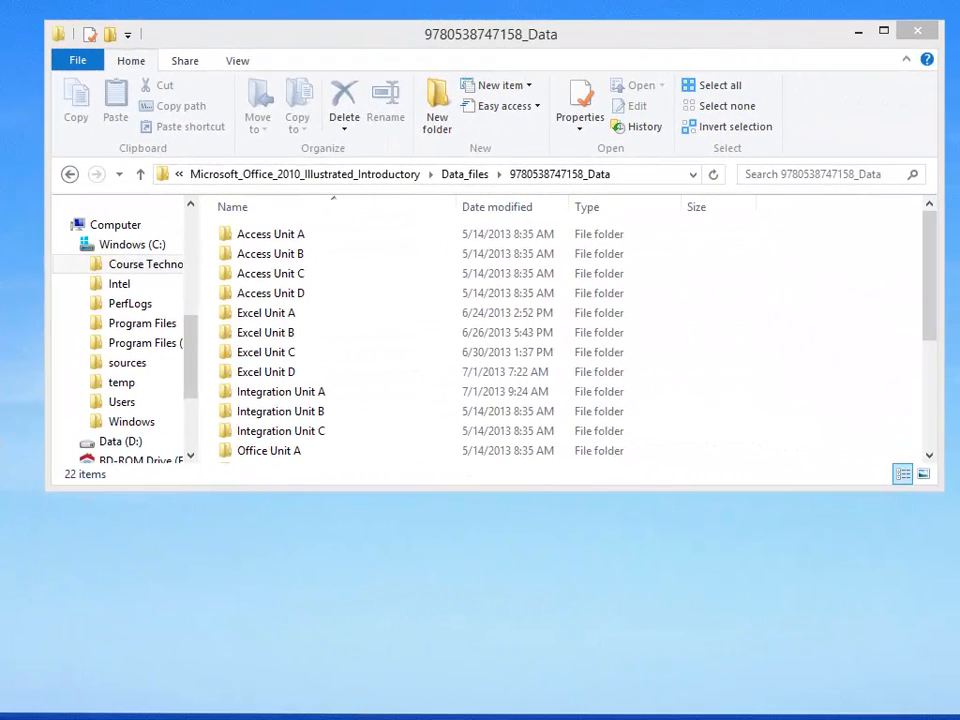
Browse into the Integration Unit A data folder in File Explorer.
left_click(270, 233)
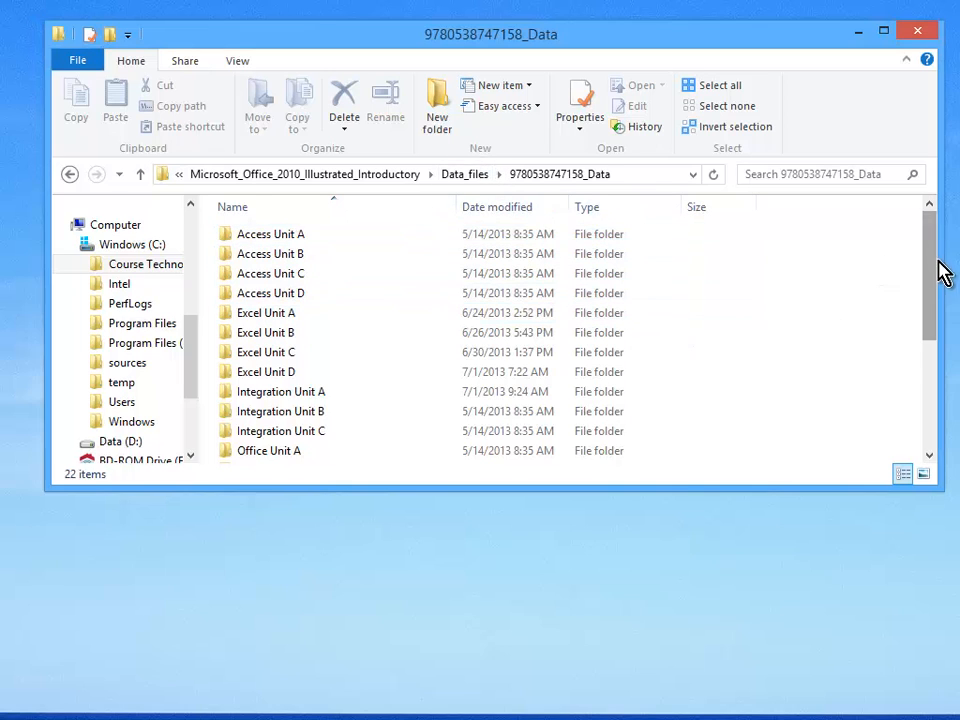
left_click(281, 325)
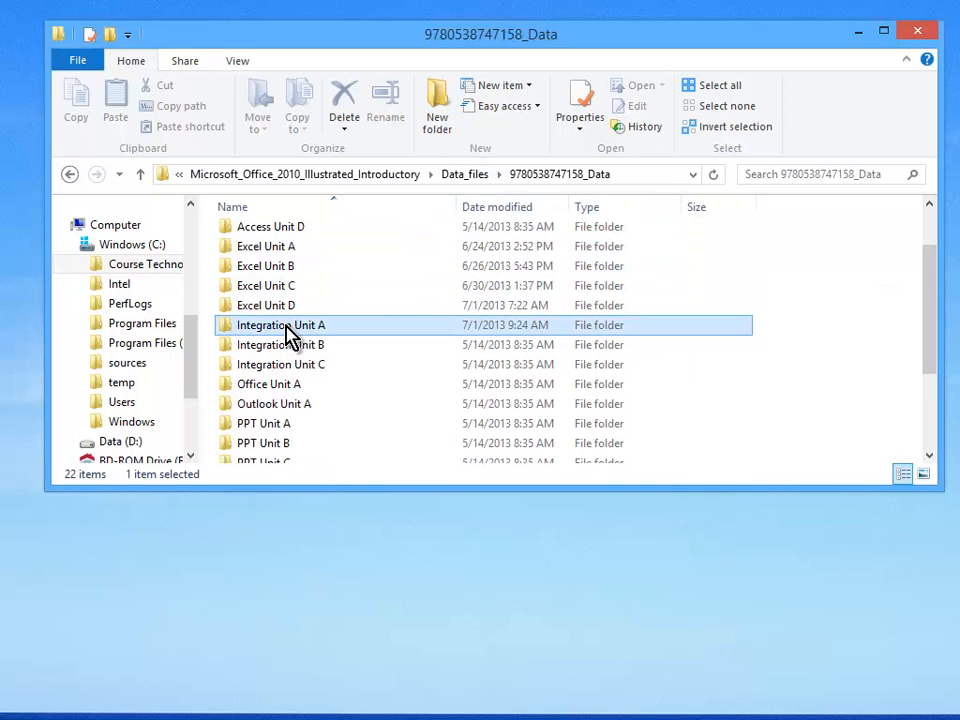
double_click(280, 324)
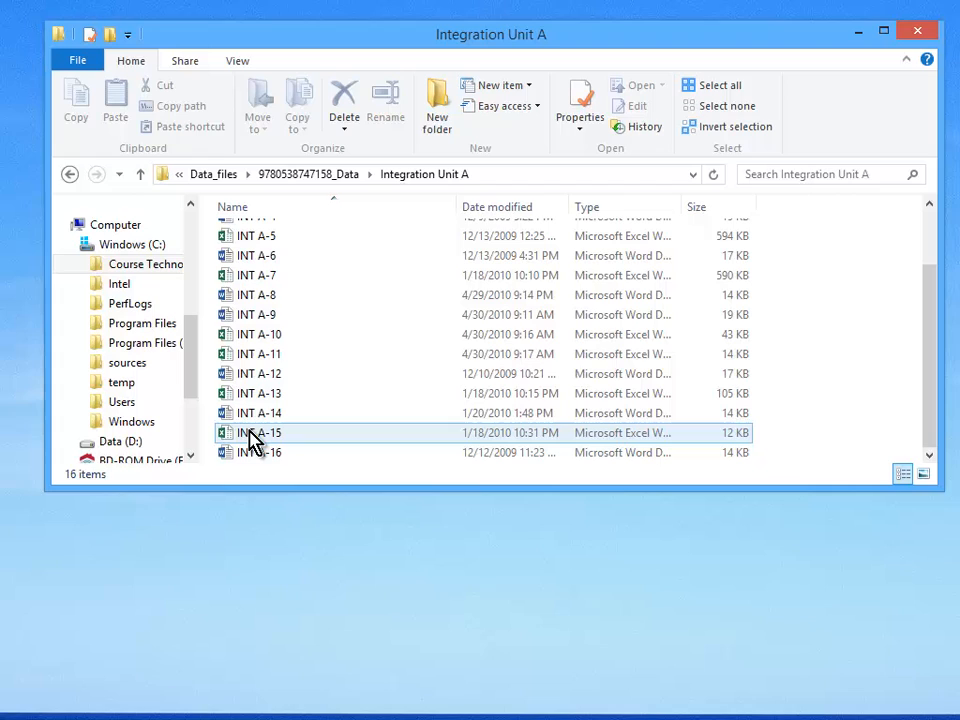
mouse_move(285, 445)
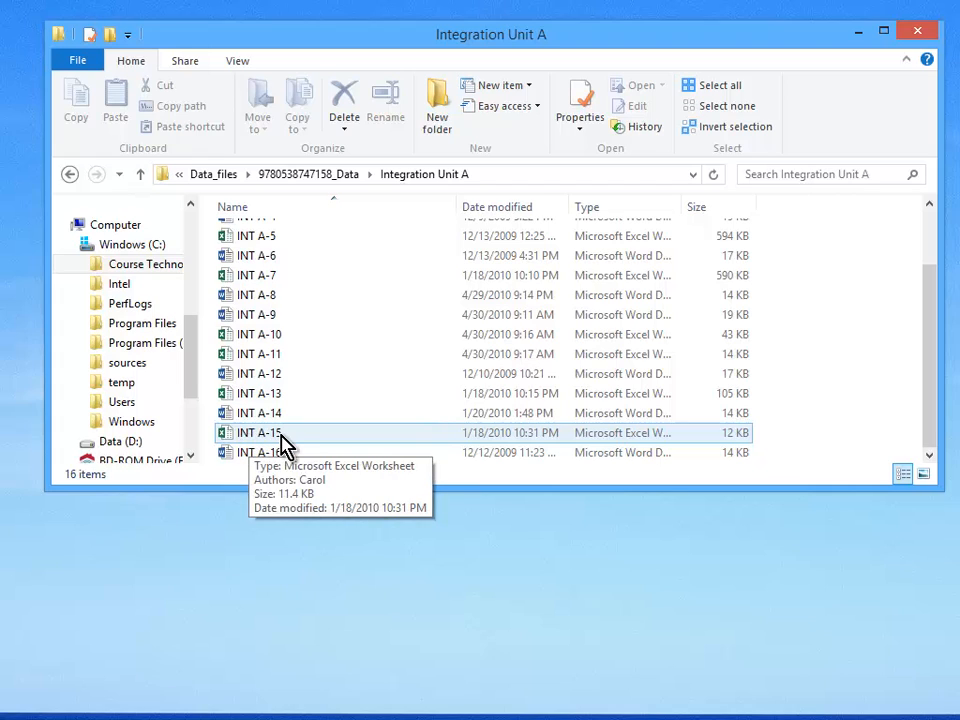
mouse_move(283, 462)
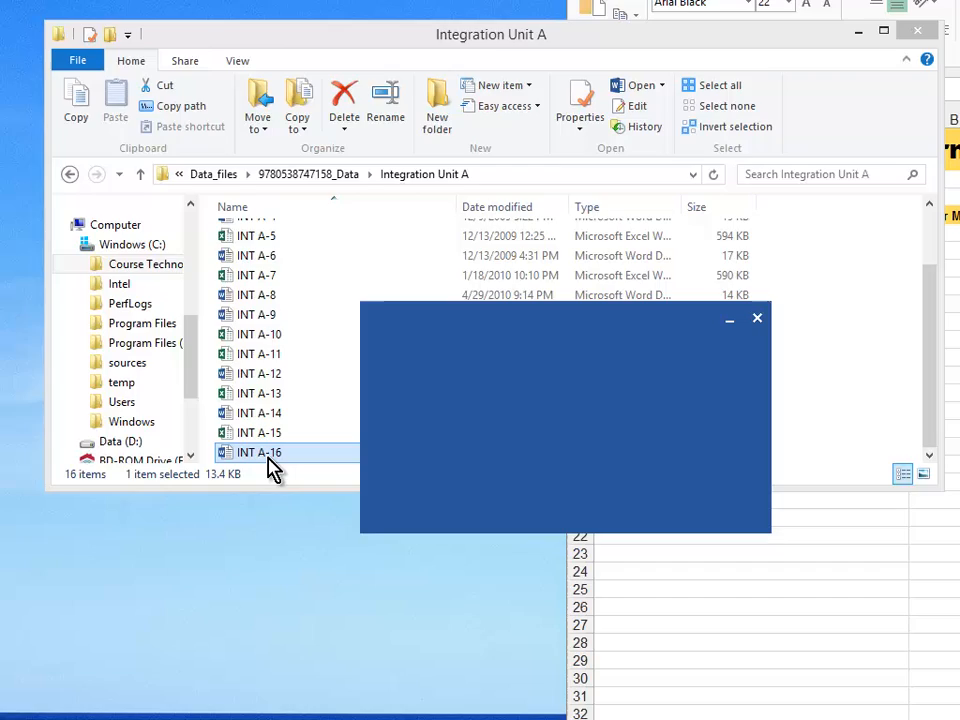
Open INT A-16 in Word and show it side by side with the Campus Gourmet workbook.
double_click(257, 452)
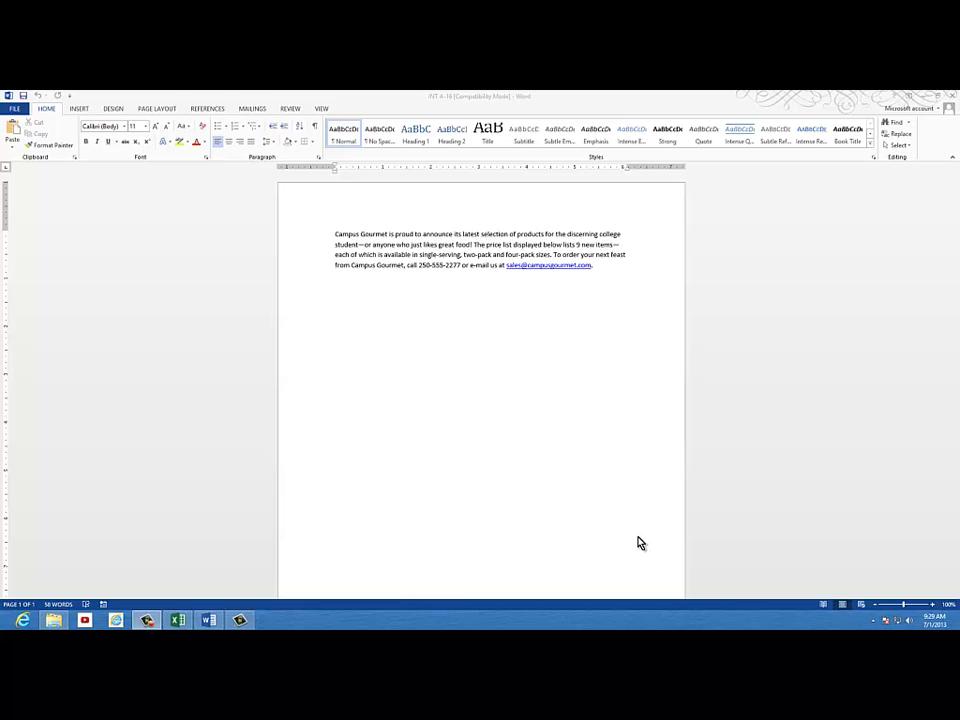
right_click(640, 610)
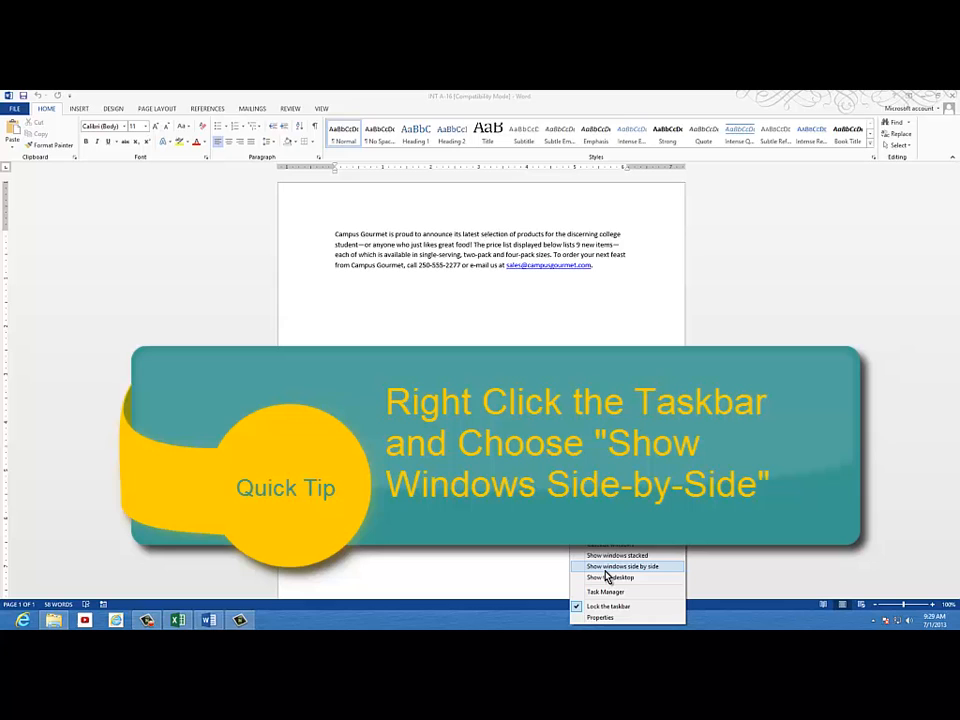
left_click(622, 566)
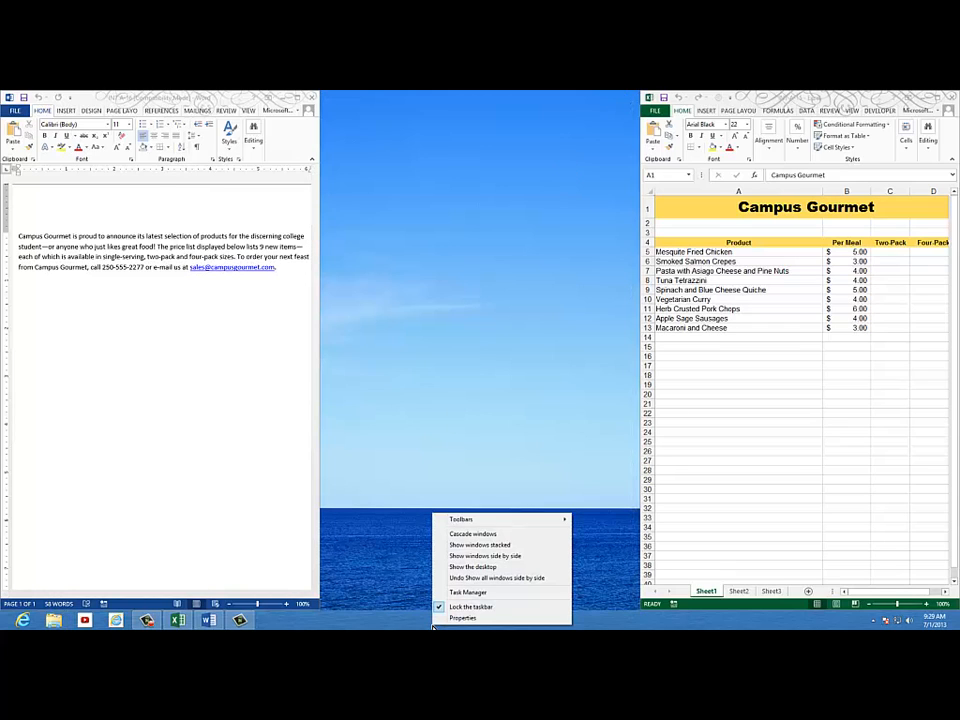
mouse_move(485, 556)
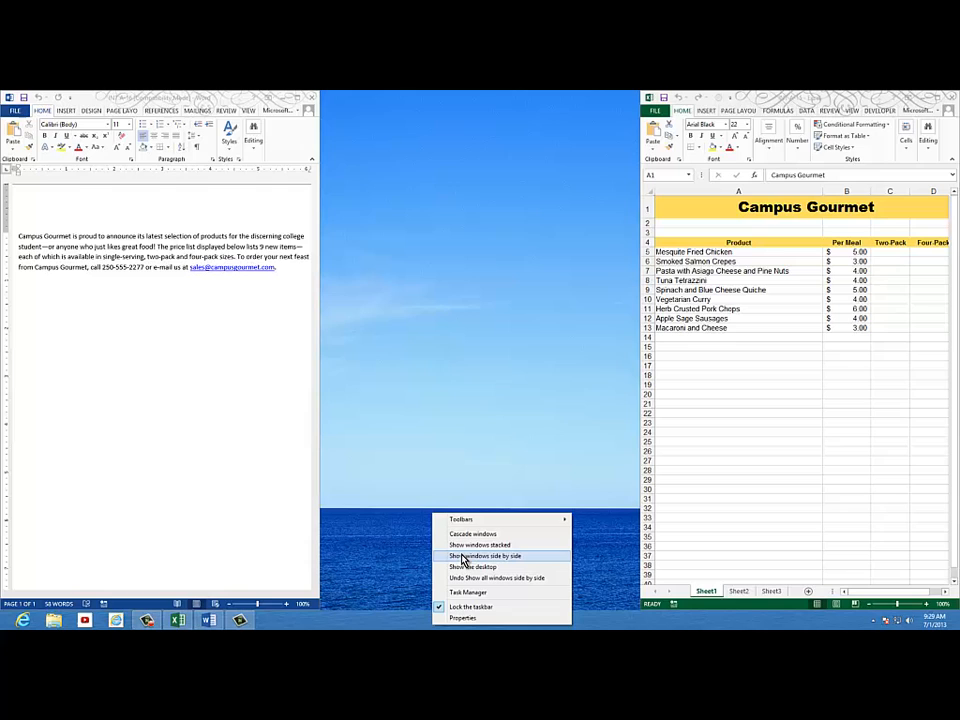
left_click(483, 555)
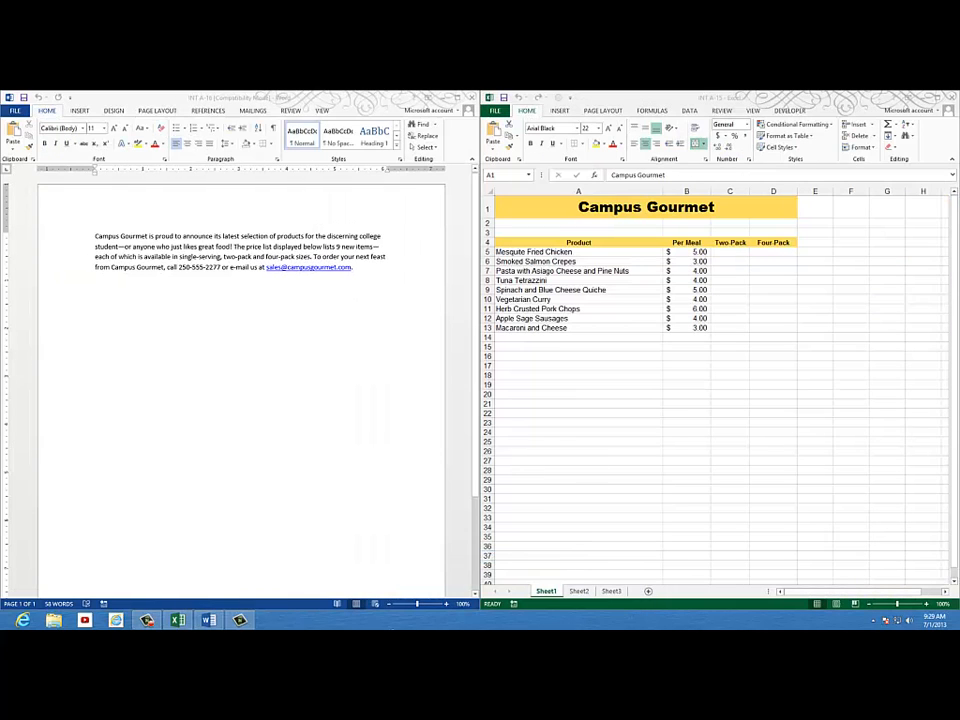
mouse_move(393, 625)
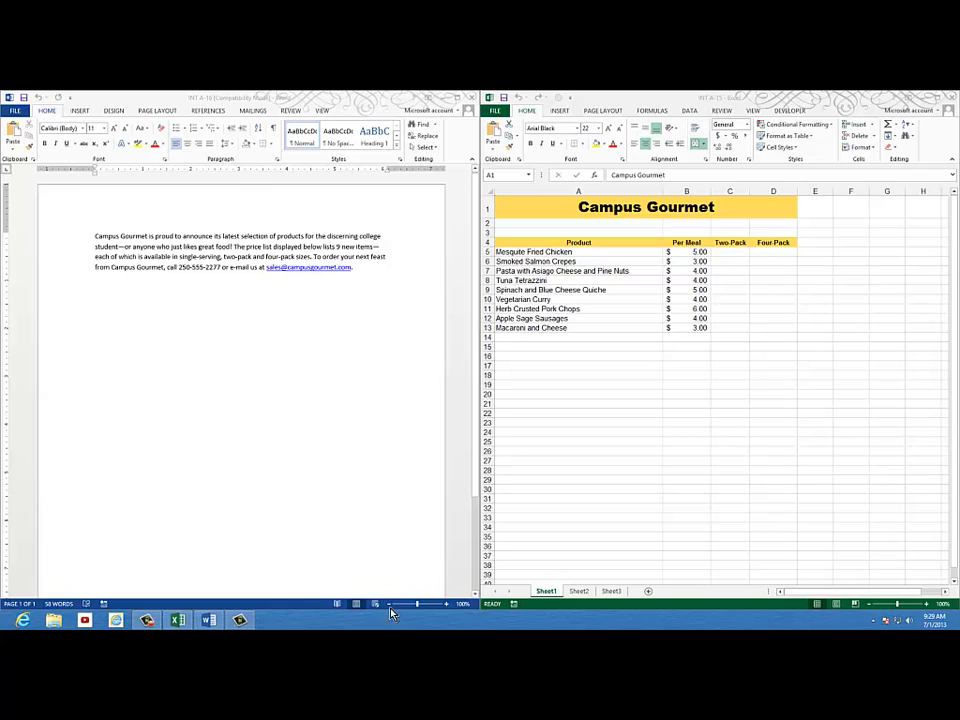
mouse_move(158, 190)
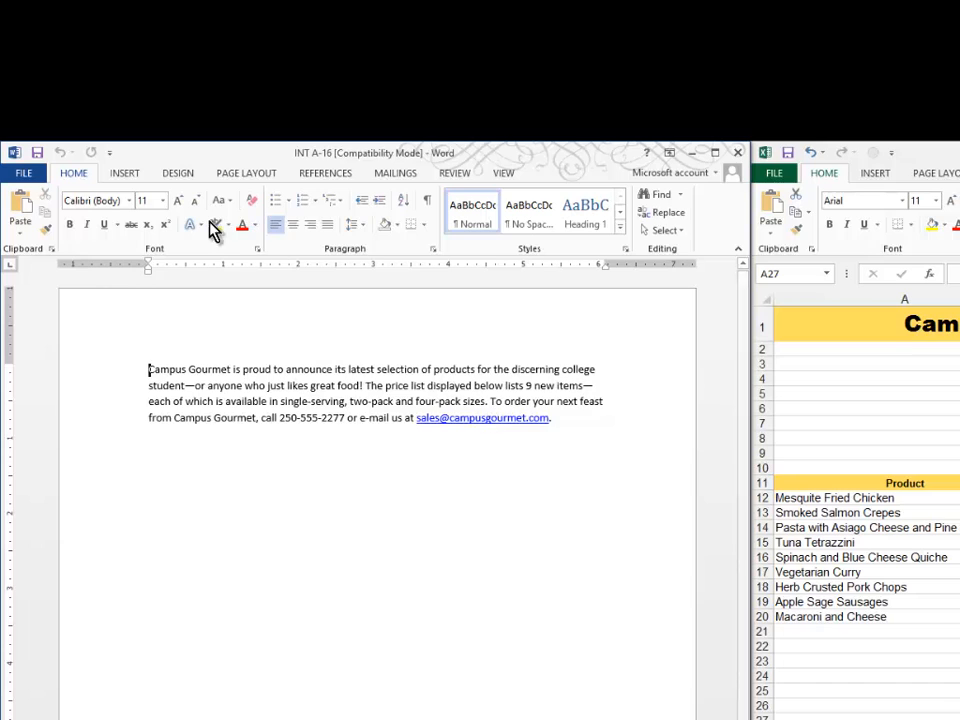
Select and copy the Campus Gourmet paragraph in Word for pasting into the sheet.
left_click_drag(149, 369, 549, 418)
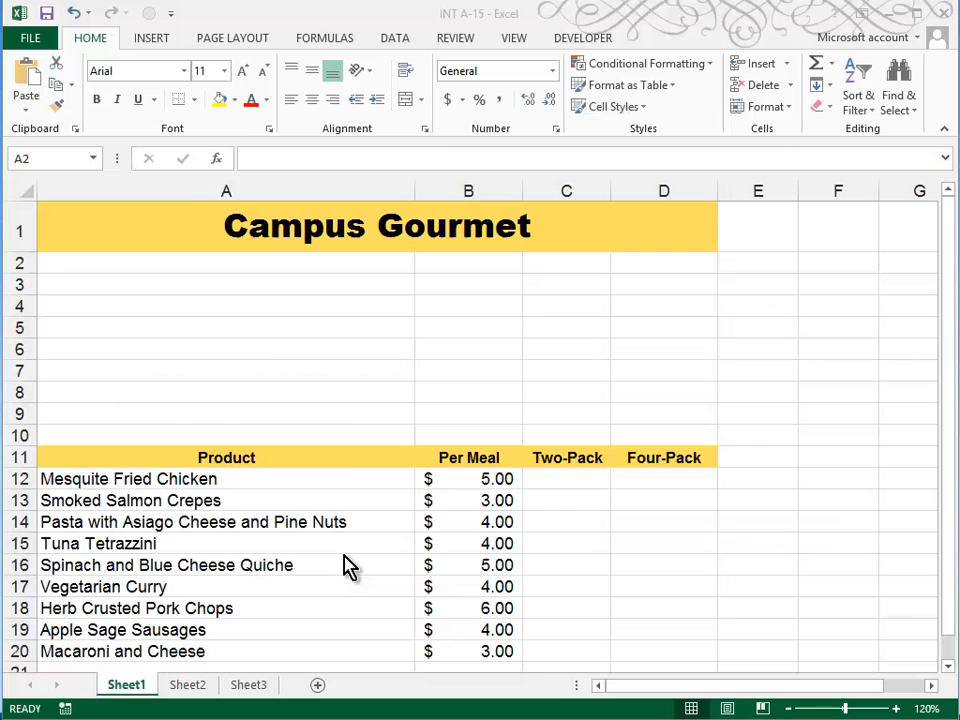
left_click(225, 262)
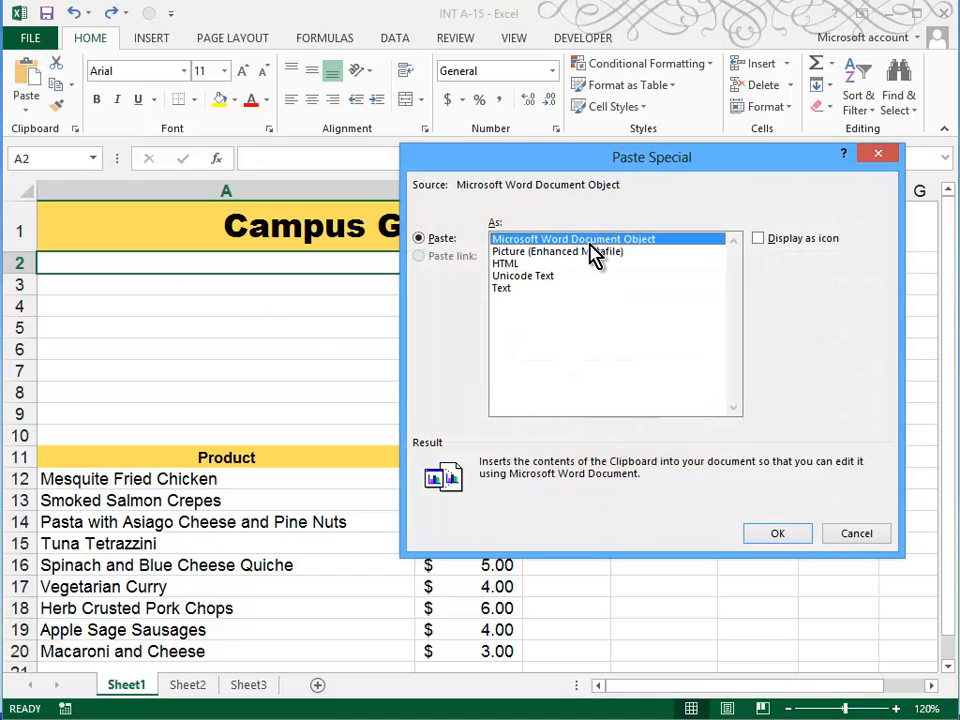
Paste the paragraph below the title as a Microsoft Word Document Object.
left_click(777, 533)
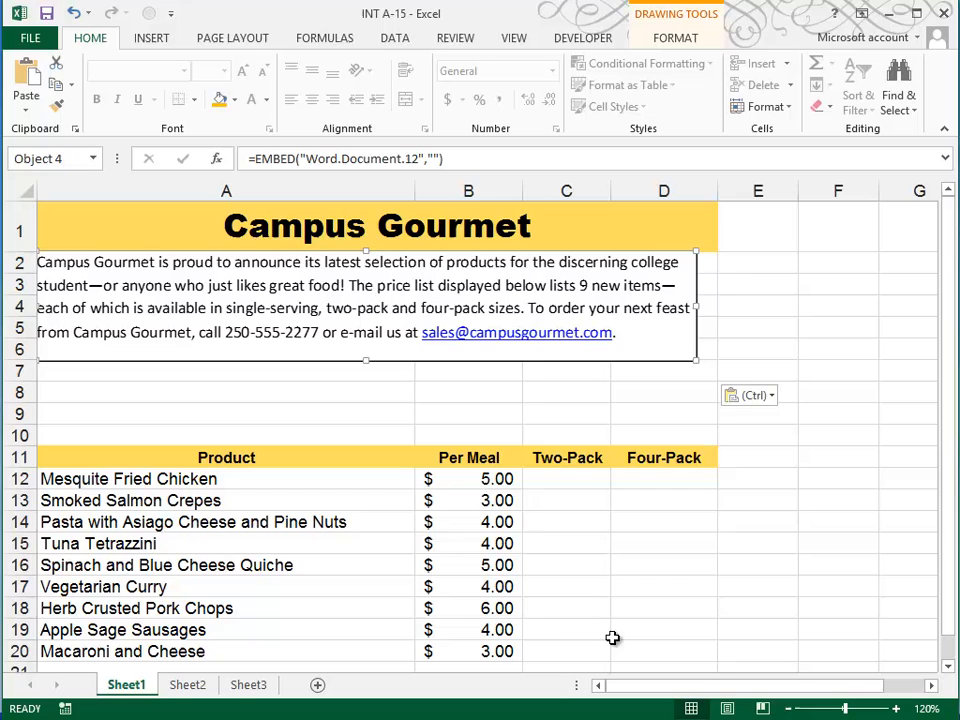
mouse_move(620, 337)
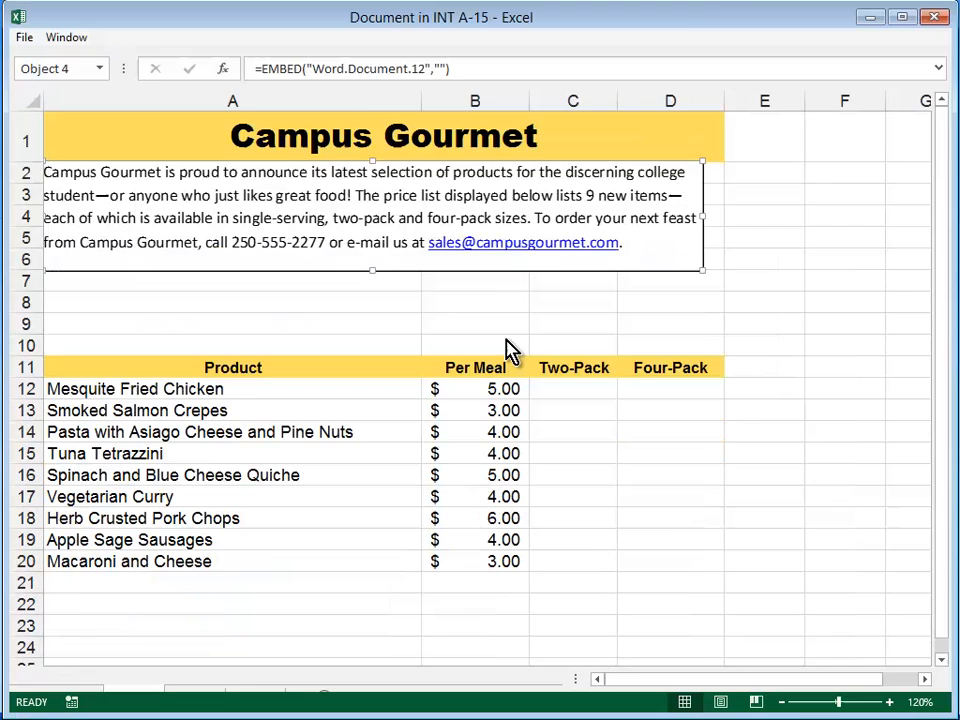
Edit the embedded paragraph to 14 pt text with a 0.3 inch left indent.
double_click(375, 215)
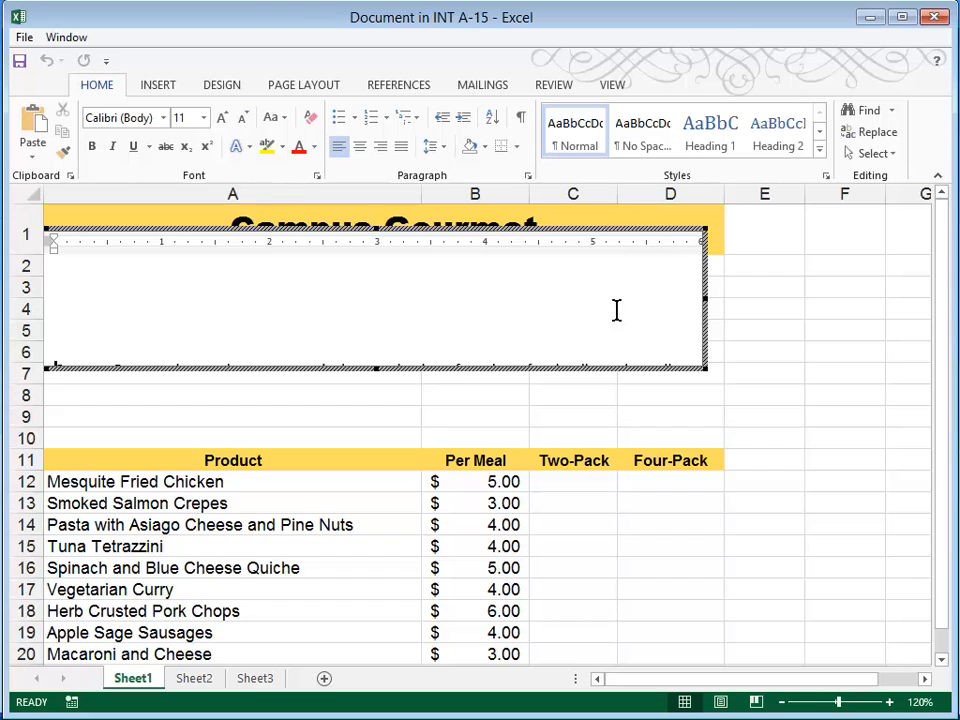
mouse_move(308, 304)
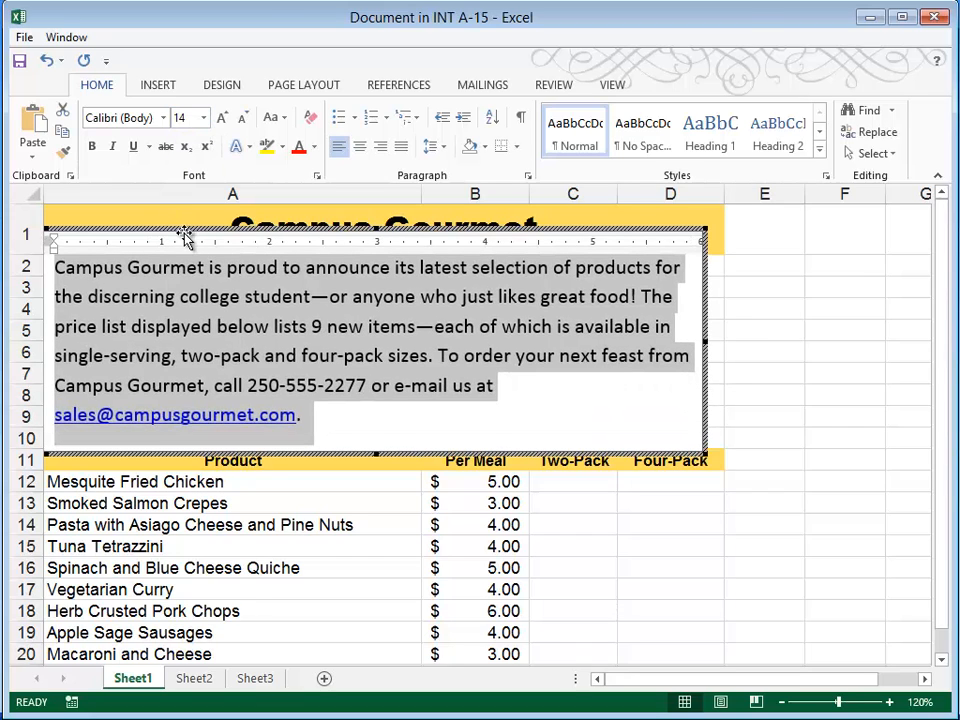
mouse_move(80, 260)
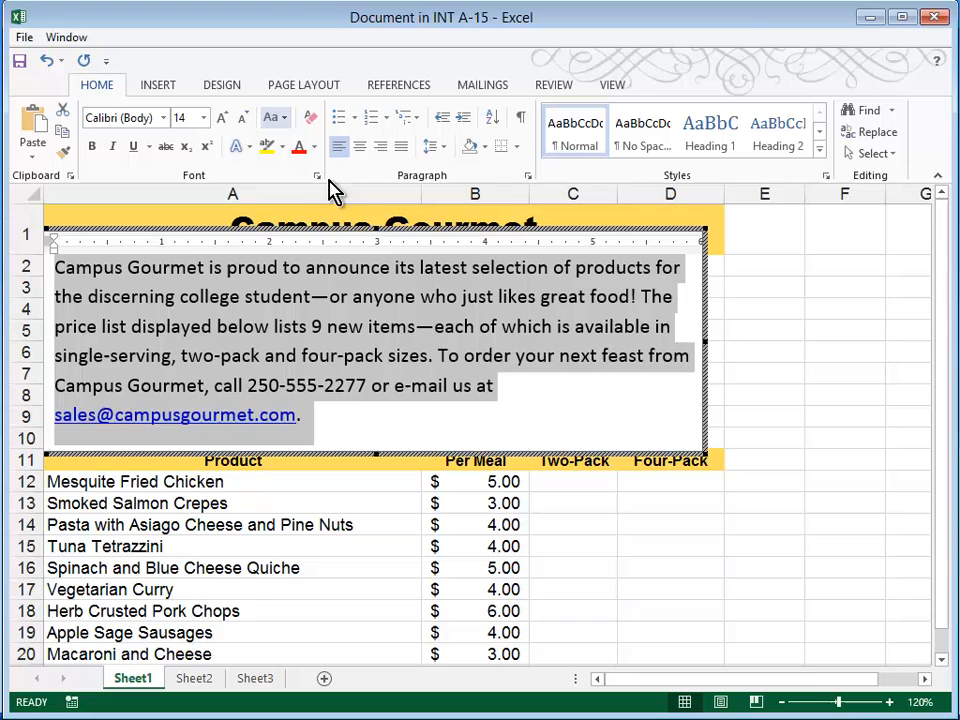
left_click(303, 84)
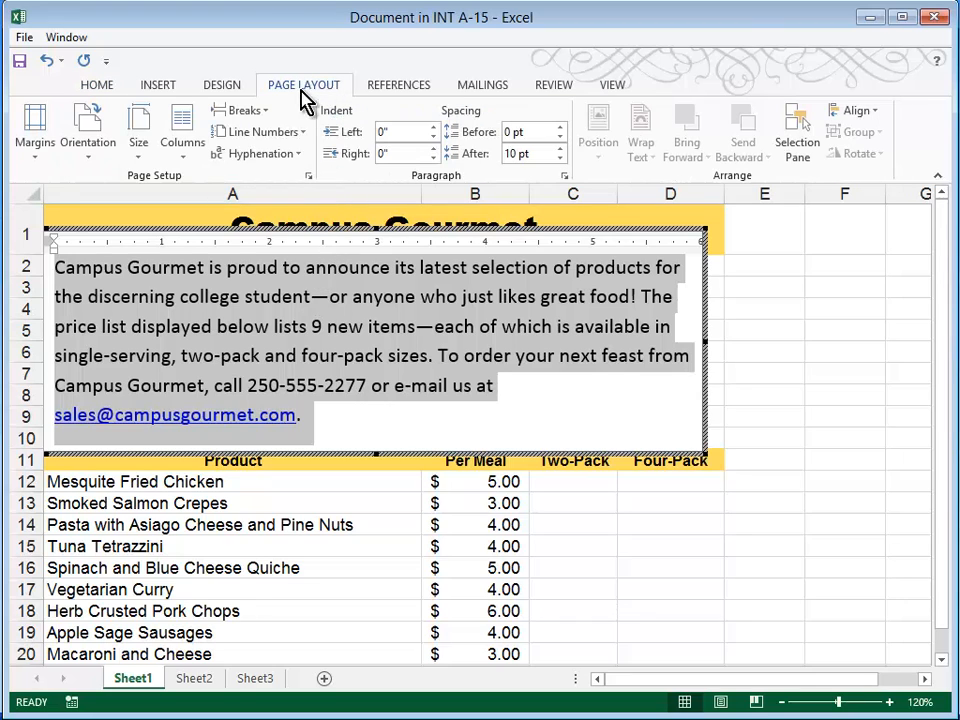
mouse_move(360, 135)
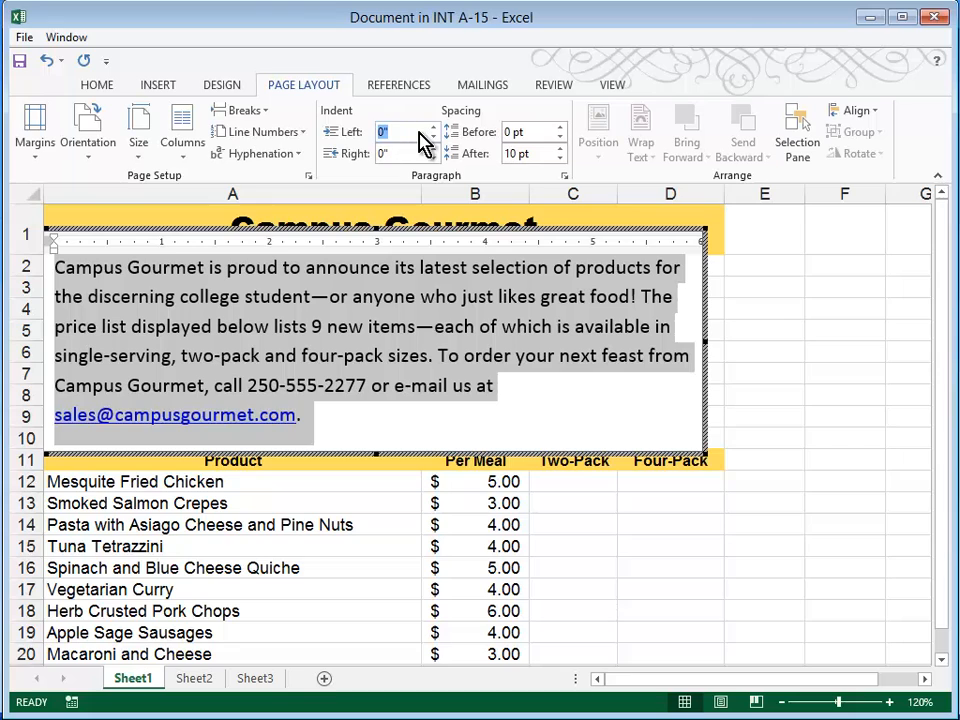
type(".3")
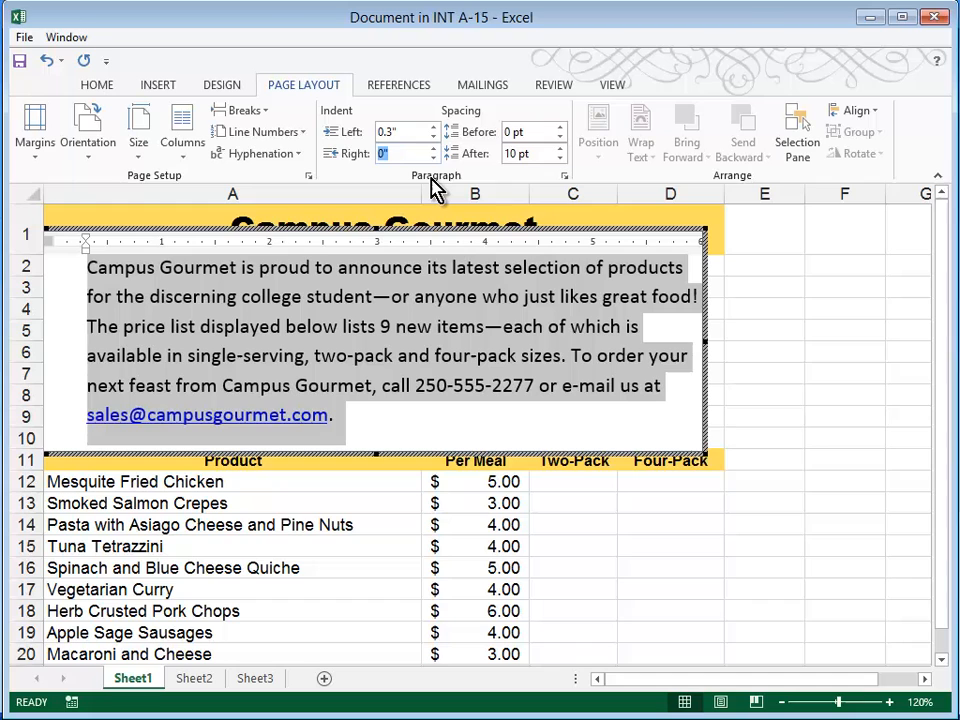
type(".3")
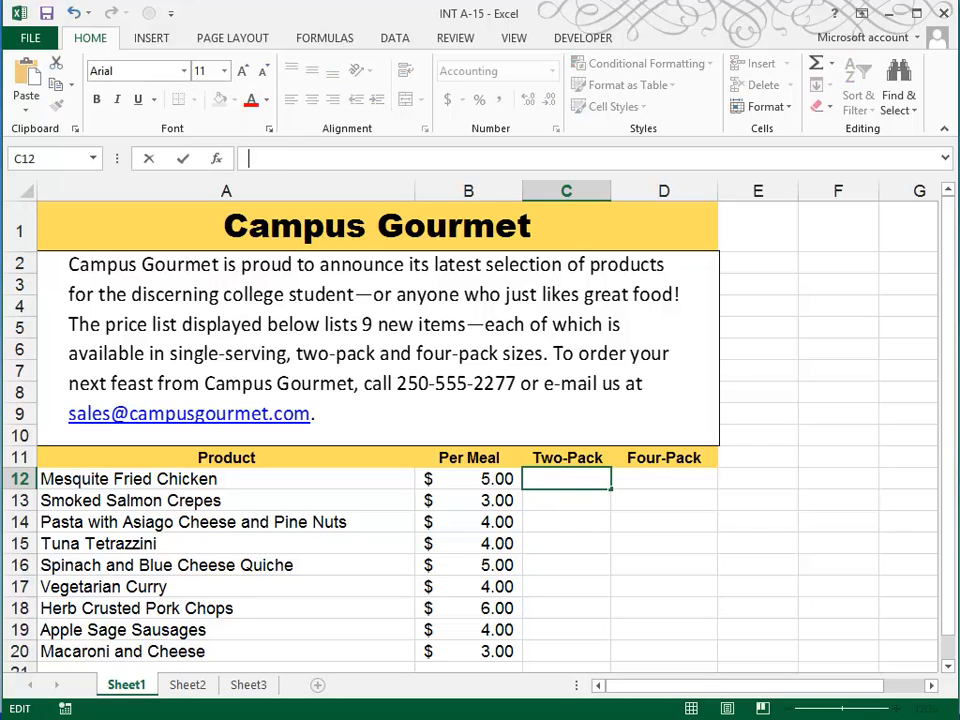
Enter =B12*2 in C12 and fill the Two-Pack formula down to row 20.
type("=")
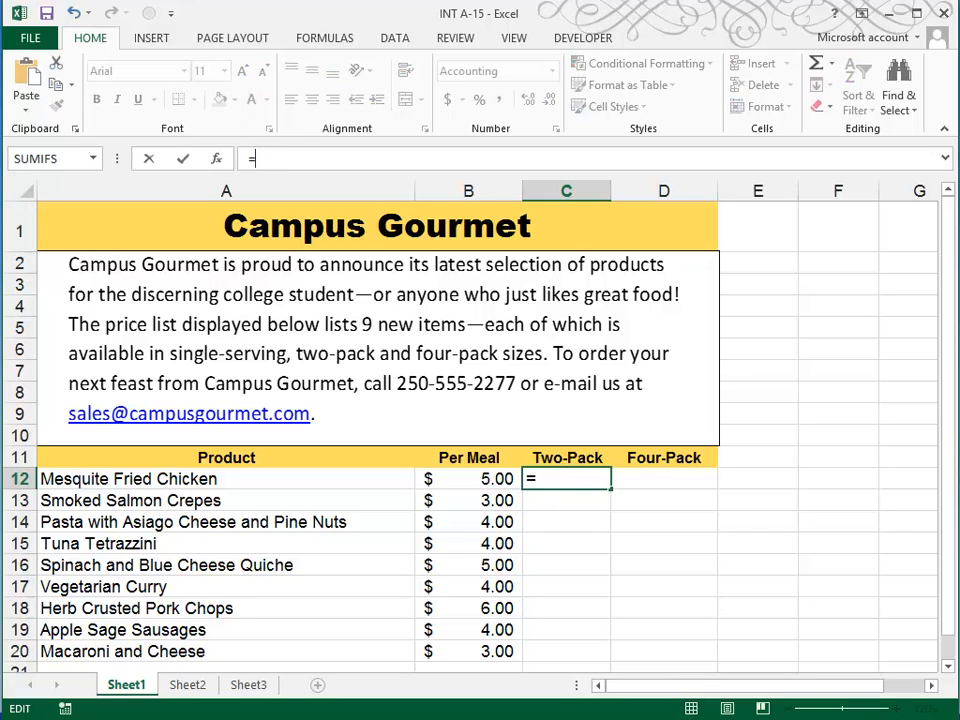
left_click(468, 479)
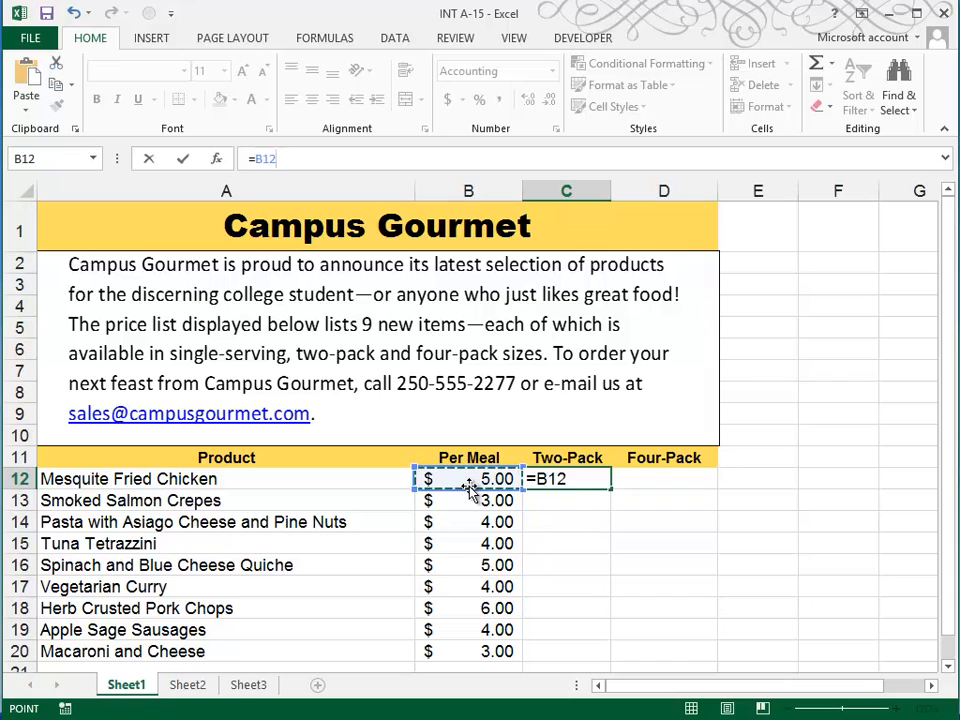
key("Enter")
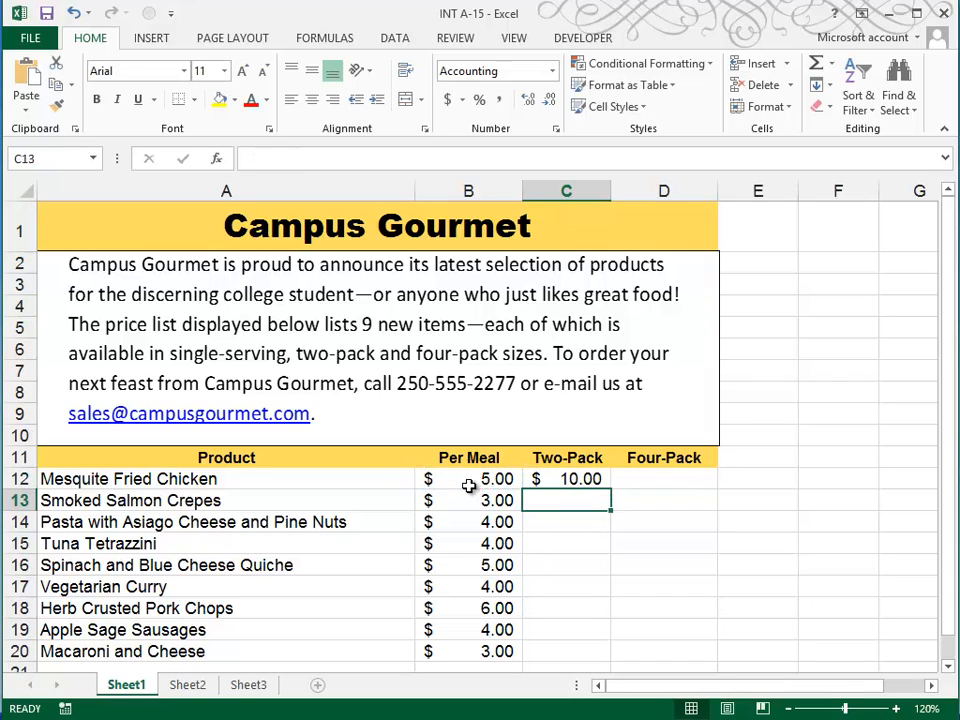
left_click(566, 478)
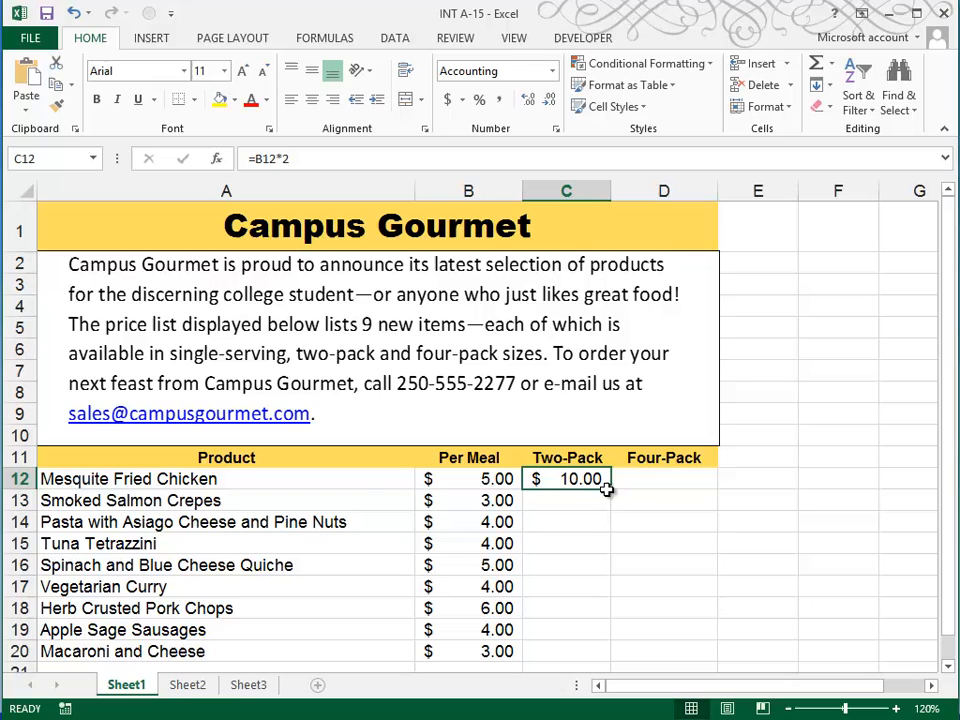
left_click_drag(608, 490, 608, 660)
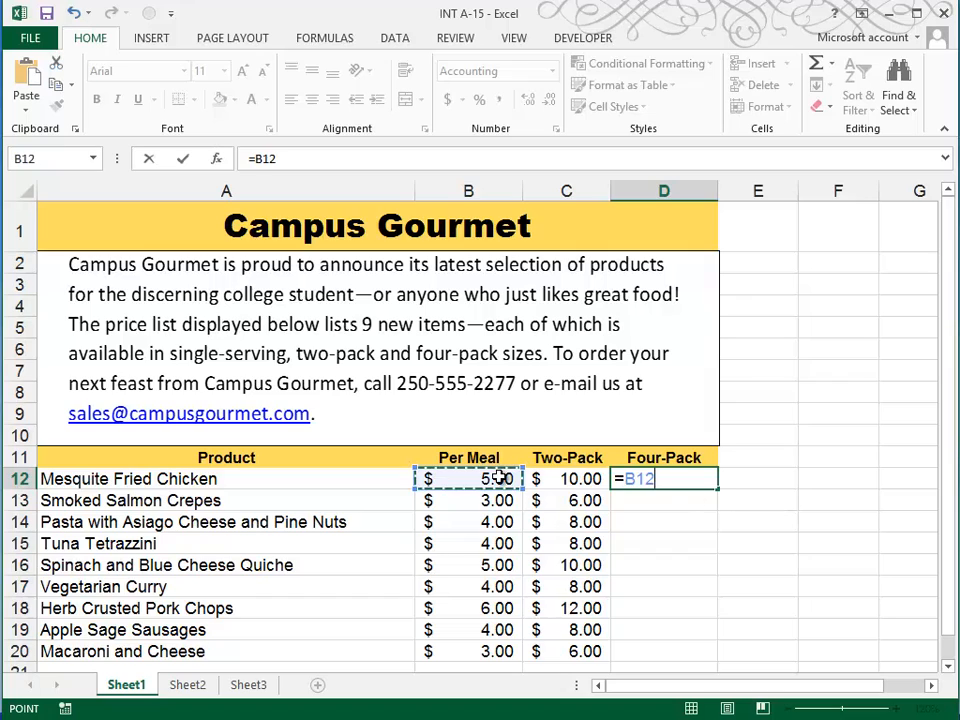
Enter =B12*4 in D12 and fill the Four-Pack formula down to row 20.
type("*")
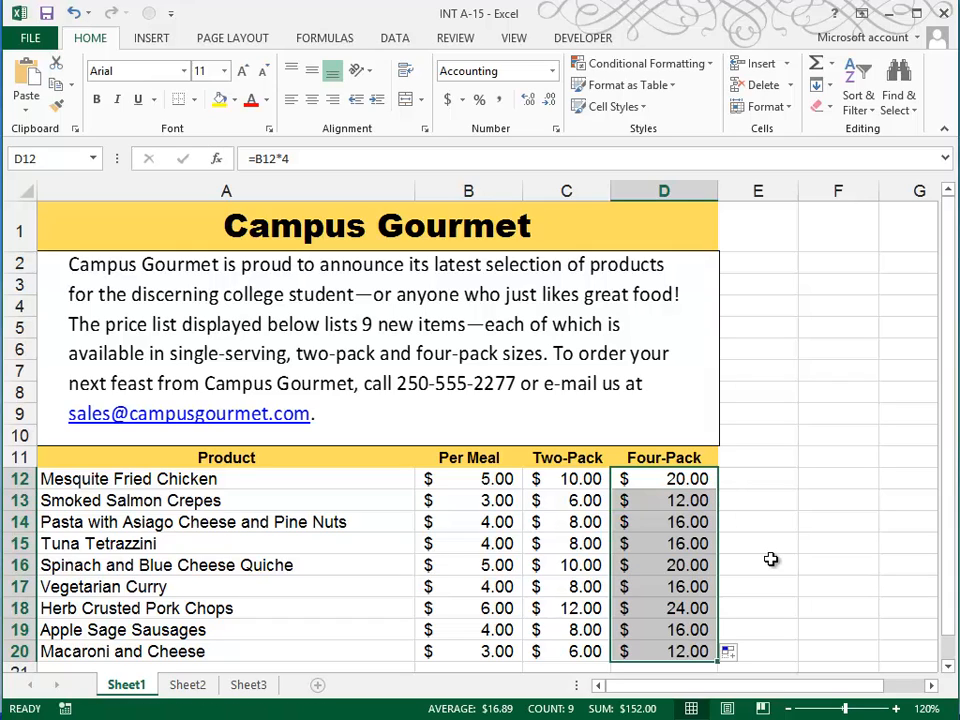
left_click(757, 327)
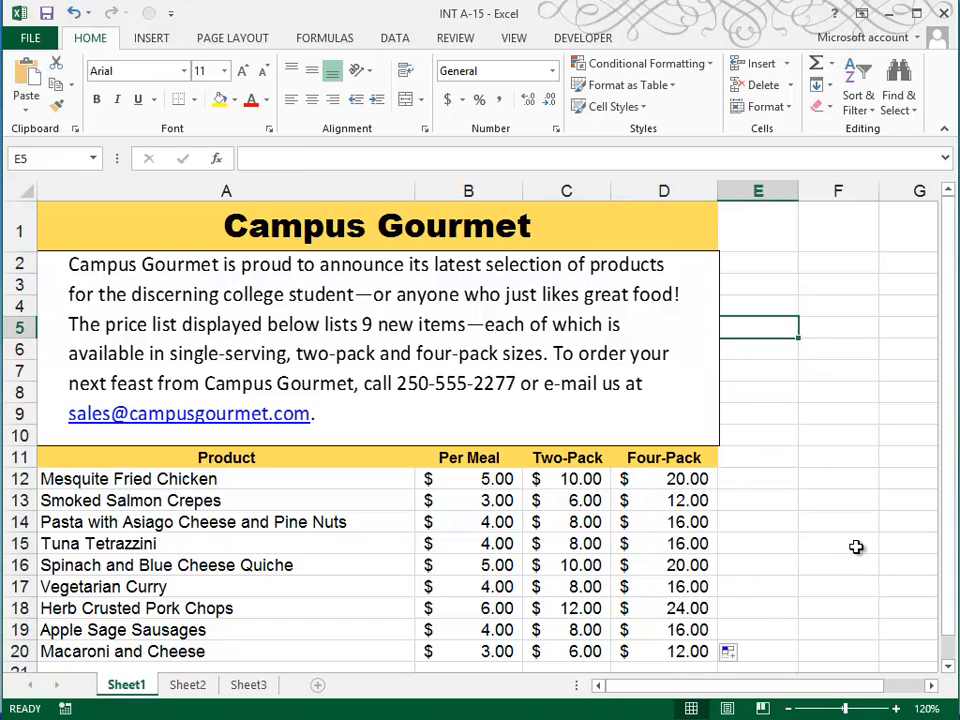